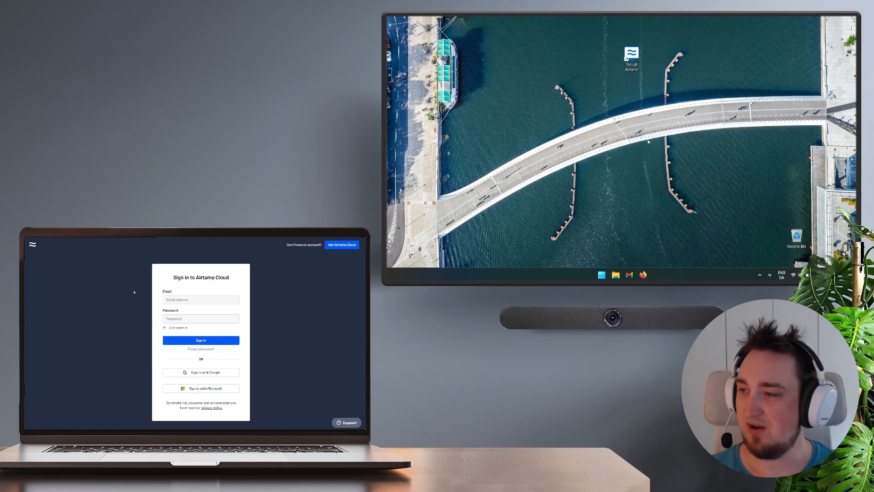
pyautogui.moveTo(122, 310)
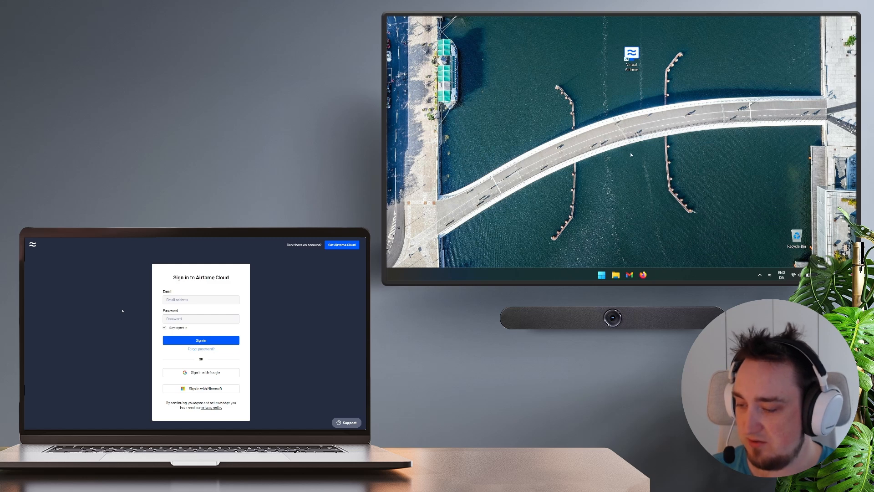
pyautogui.moveTo(619, 53)
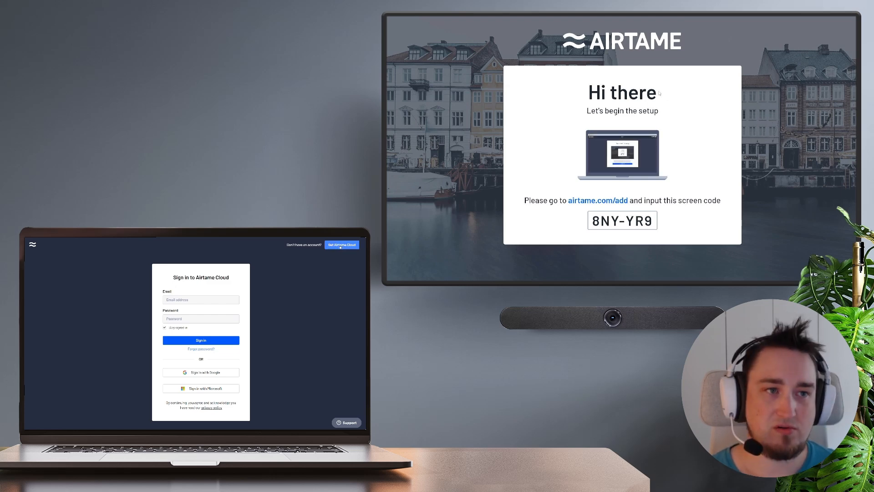
# Get Airtame Cloud and create a new Cloud organization, reaching its empty dashboard
pyautogui.click(341, 244)
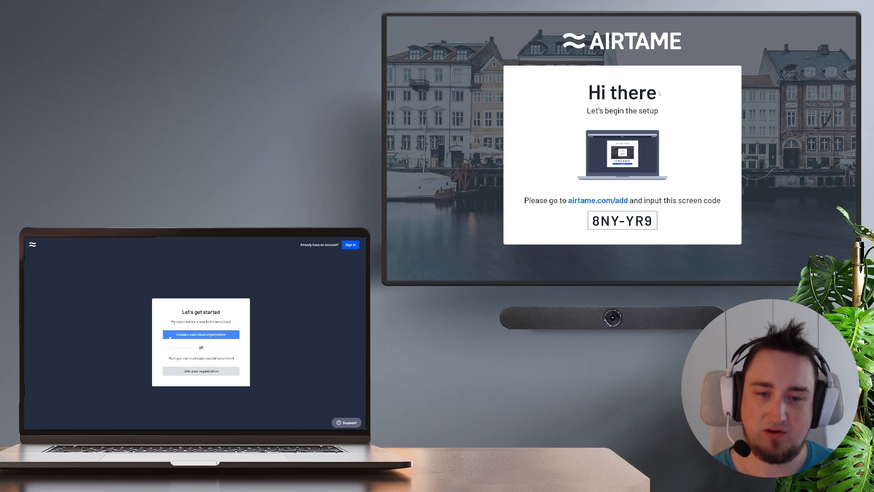
pyautogui.click(200, 334)
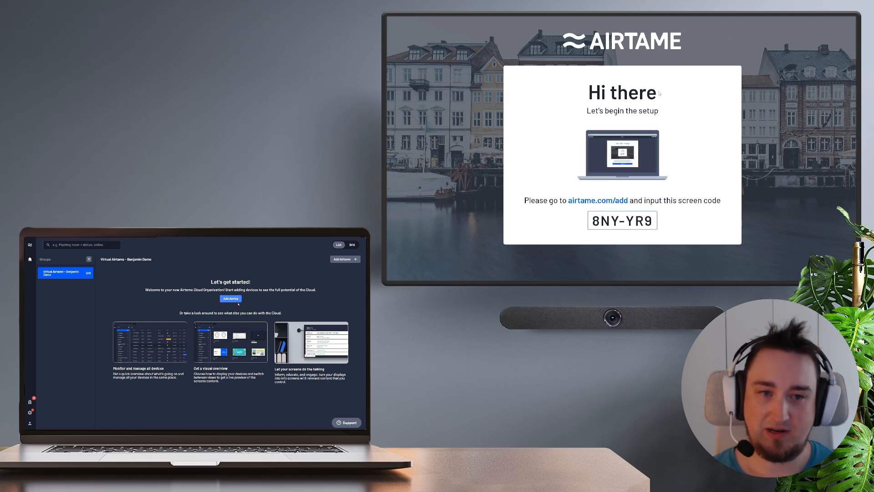
# Start adding an Airtame device by its screen code
pyautogui.click(230, 299)
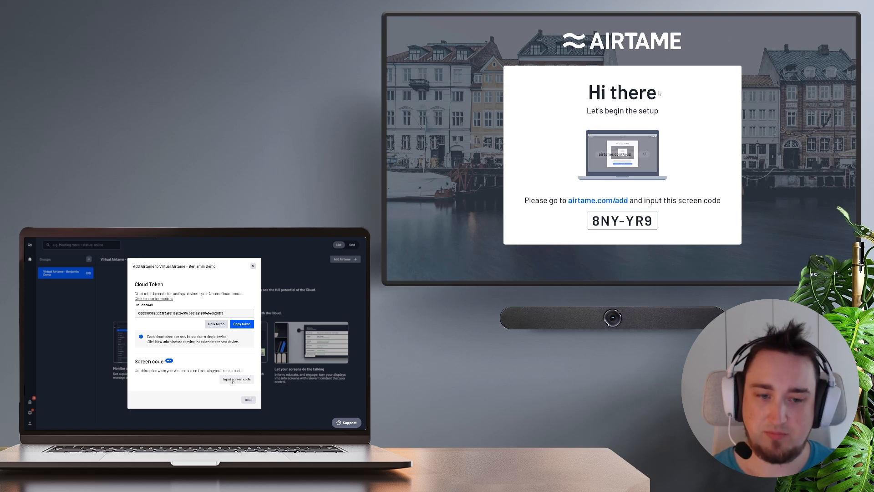
pyautogui.click(237, 379)
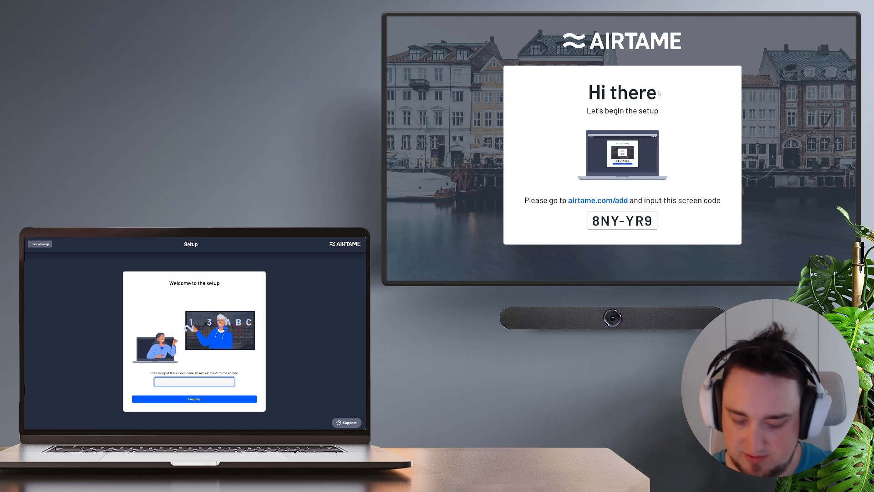
# Register the screen with code 8NY-YR9 and name the device 'Oslo'
pyautogui.write('8NYYR9')
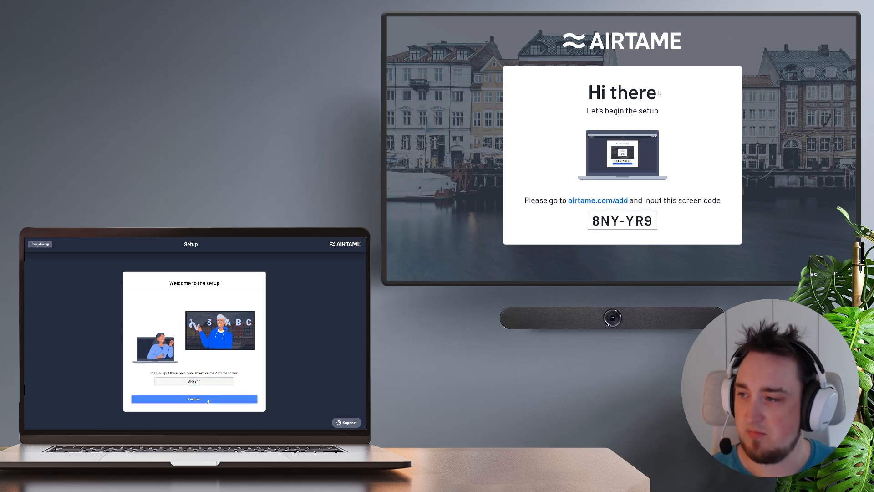
pyautogui.click(193, 399)
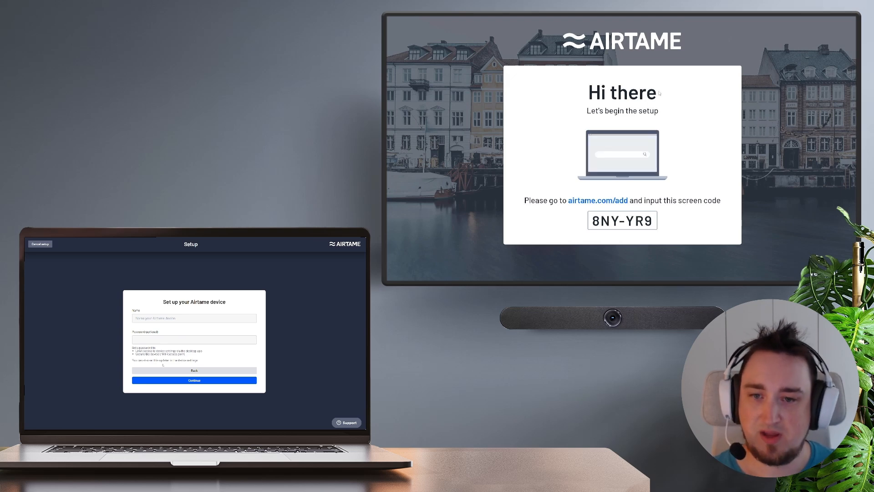
pyautogui.click(193, 318)
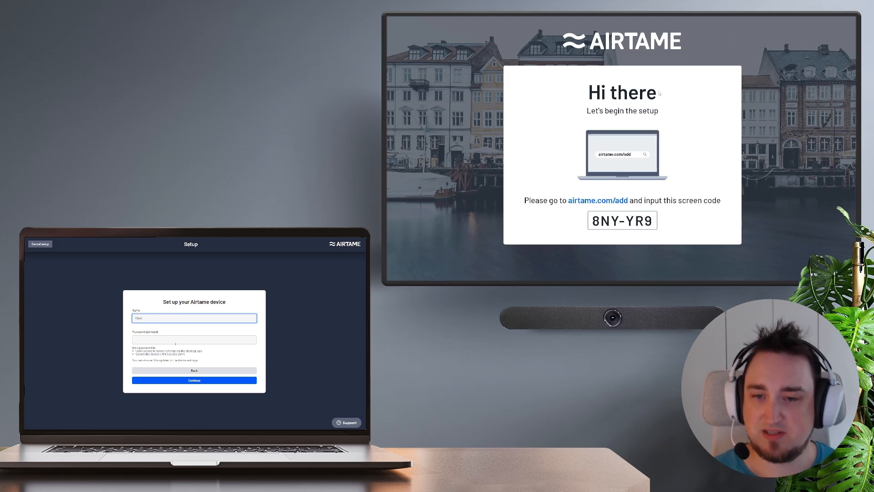
pyautogui.click(193, 379)
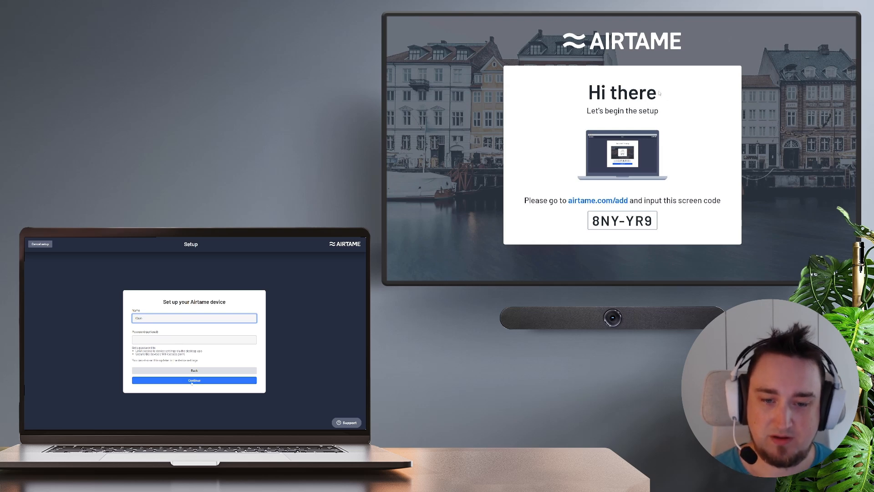
pyautogui.click(193, 380)
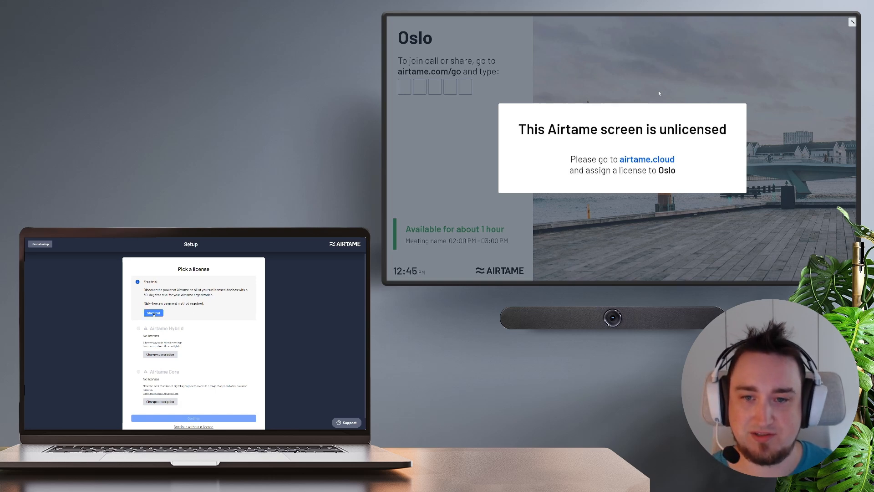
# Start the free trial licence for Oslo so its join code appears on the display
pyautogui.click(152, 313)
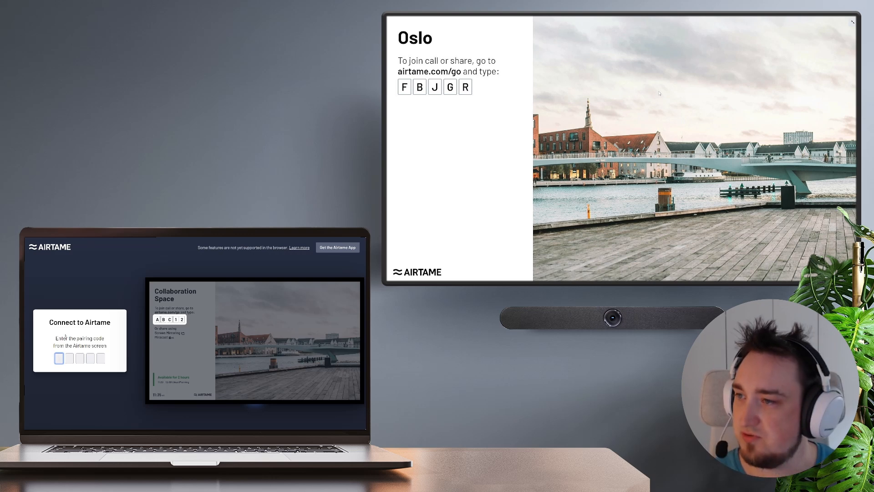
pyautogui.write('F')
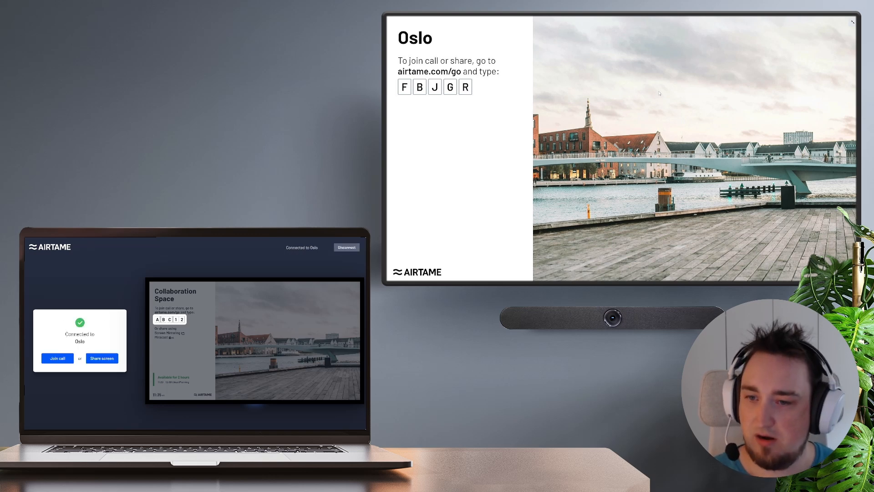
pyautogui.click(57, 358)
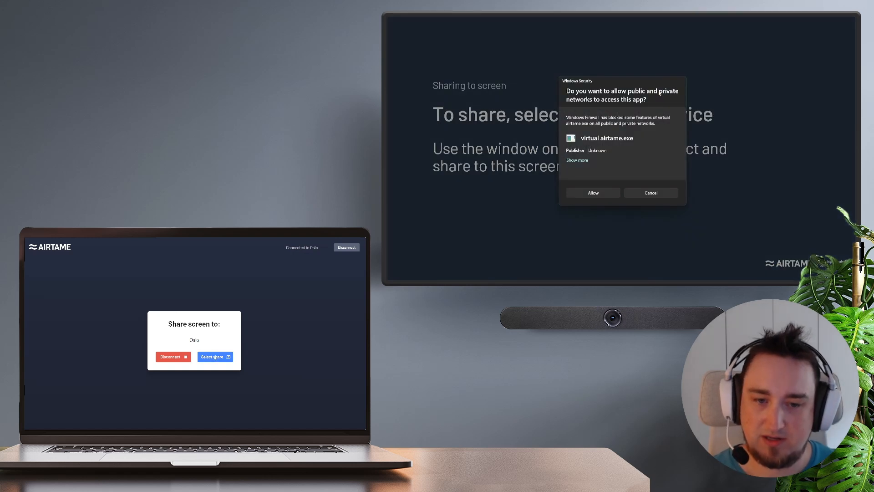
pyautogui.click(214, 356)
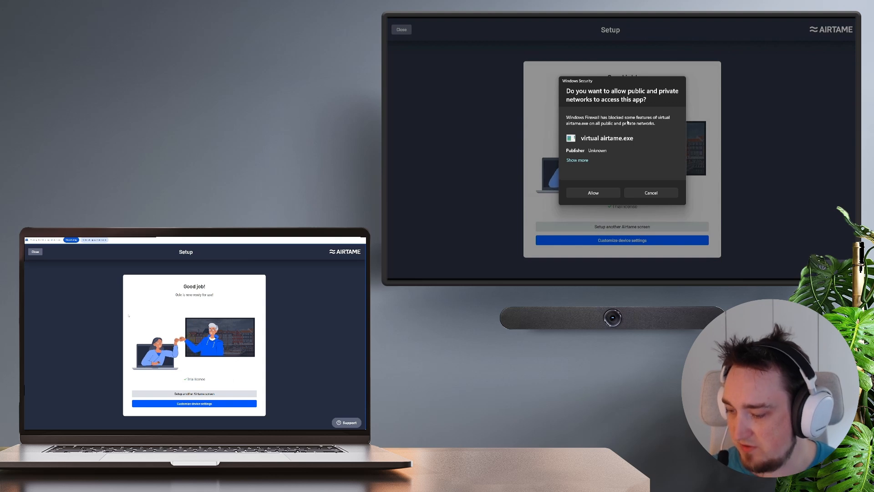
pyautogui.moveTo(615, 152)
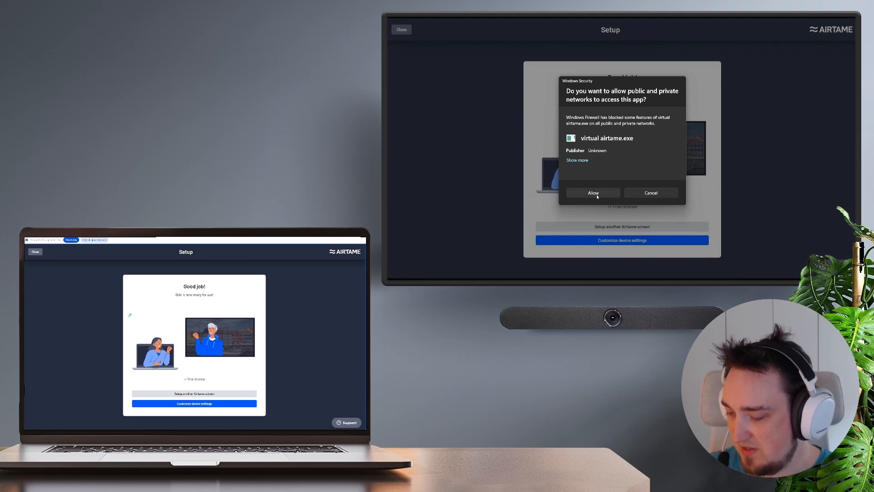
pyautogui.click(592, 192)
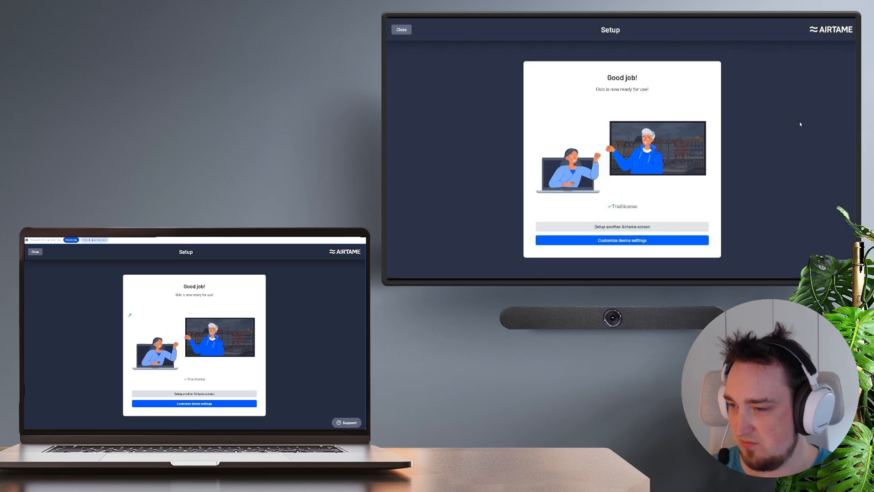